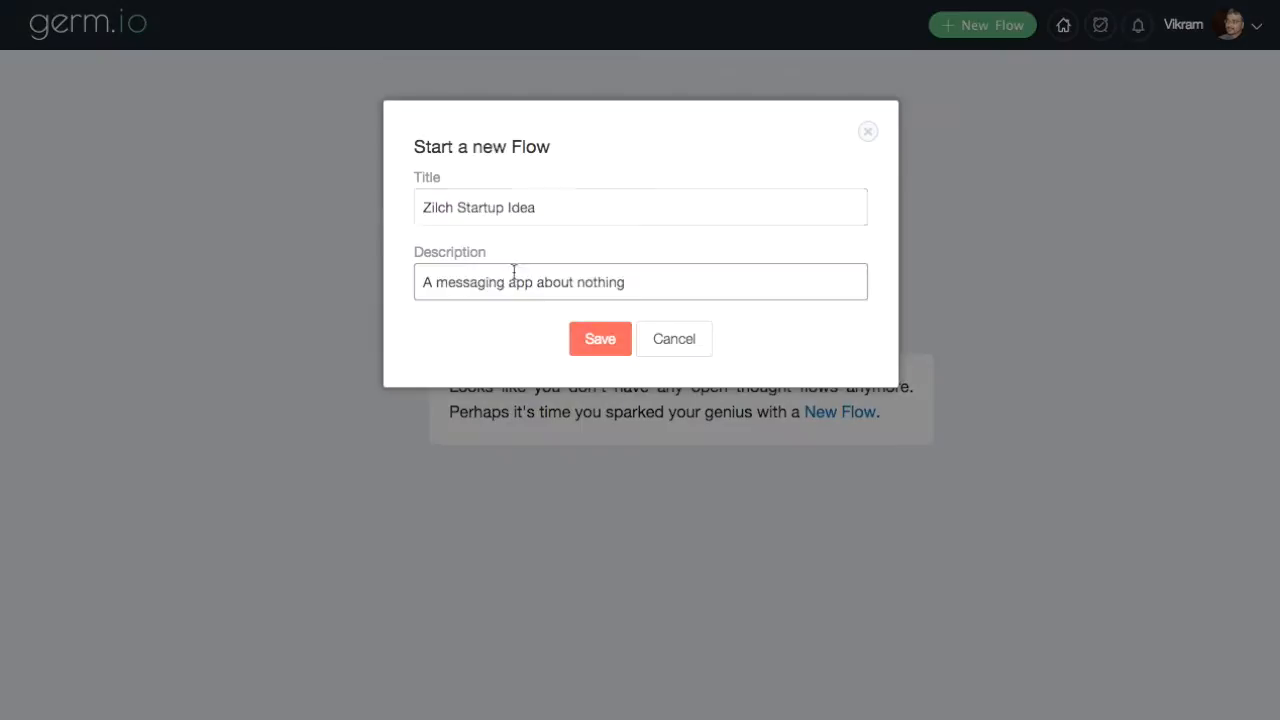
# Save the 'Zilch Startup Idea' flow and expand its root germ into a pitch with bulleted reasons.
pyautogui.click(600, 338)
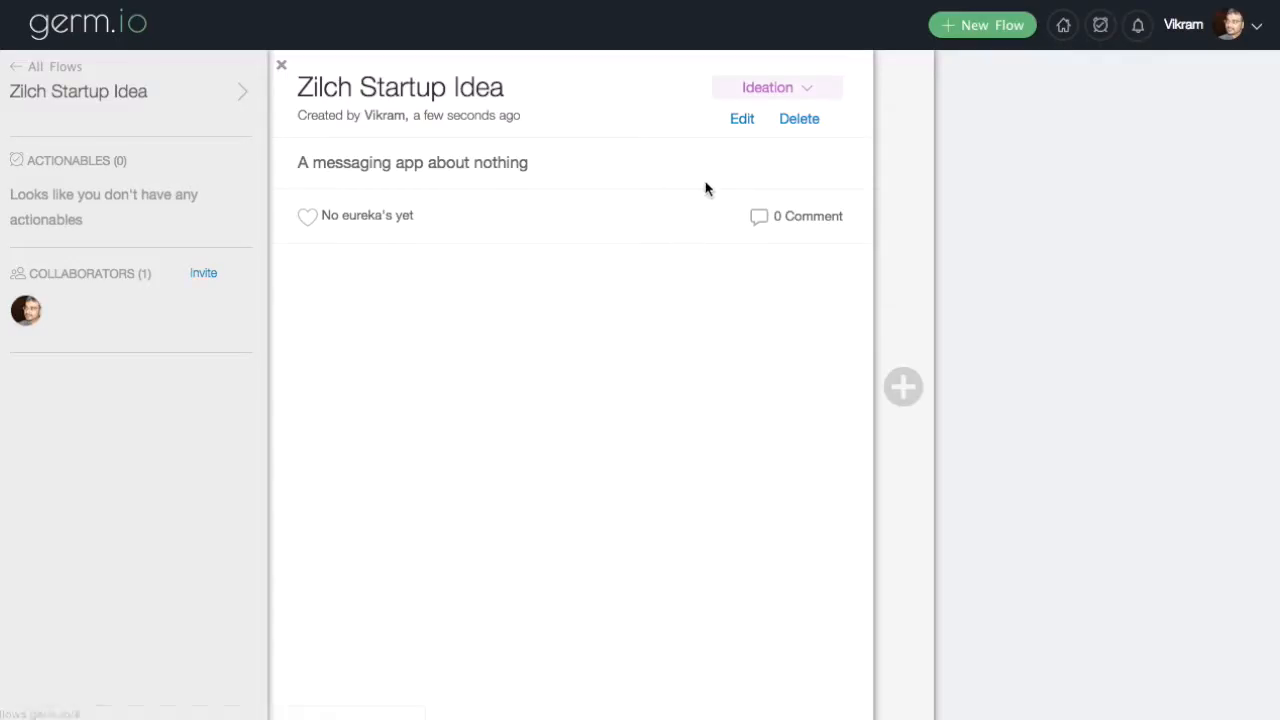
pyautogui.click(742, 118)
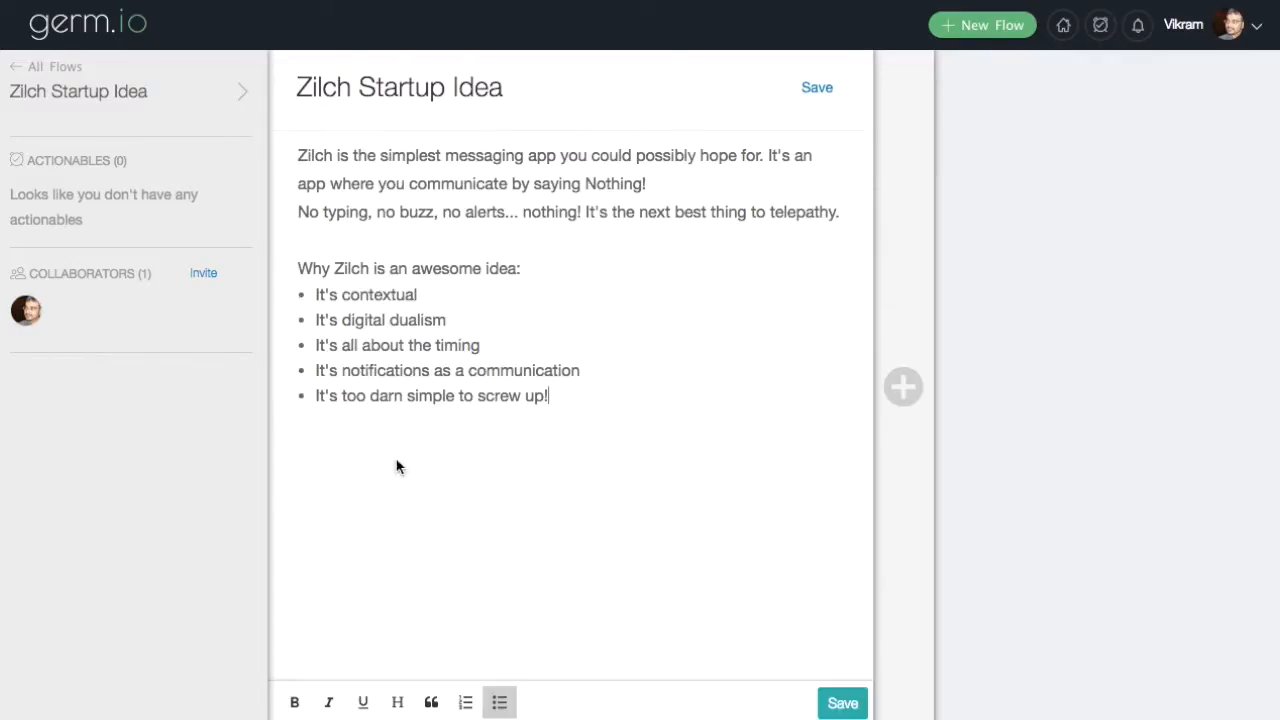
pyautogui.click(842, 702)
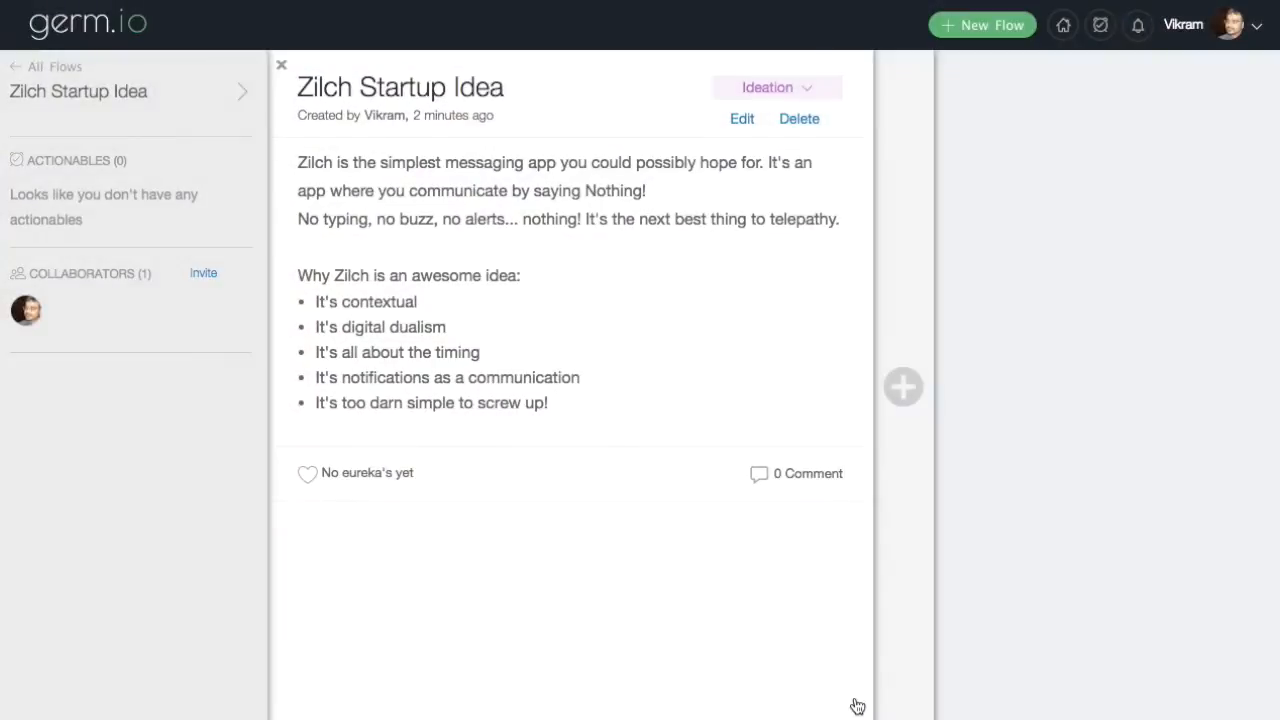
pyautogui.moveTo(938, 412)
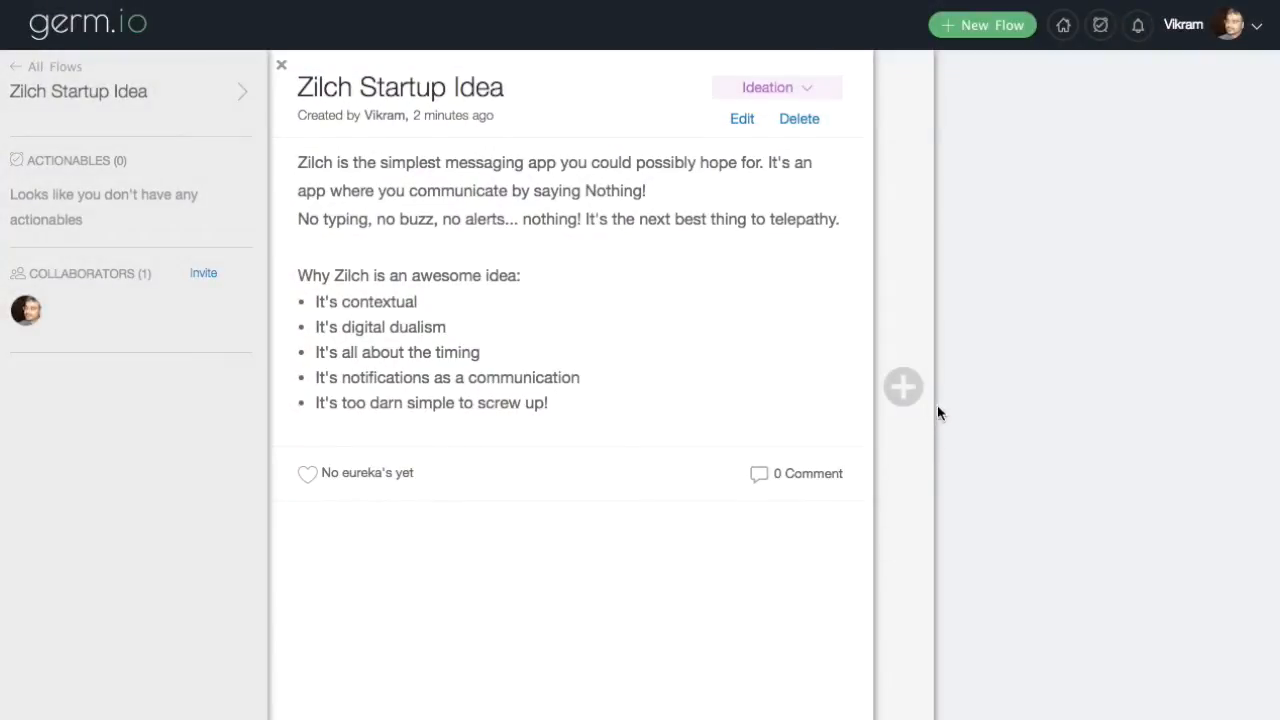
# Add Product Idea, Marketing Plan and Go-to-market germs, then Acquiring Users, Activating first-timers and Retaining beneath.
pyautogui.click(902, 388)
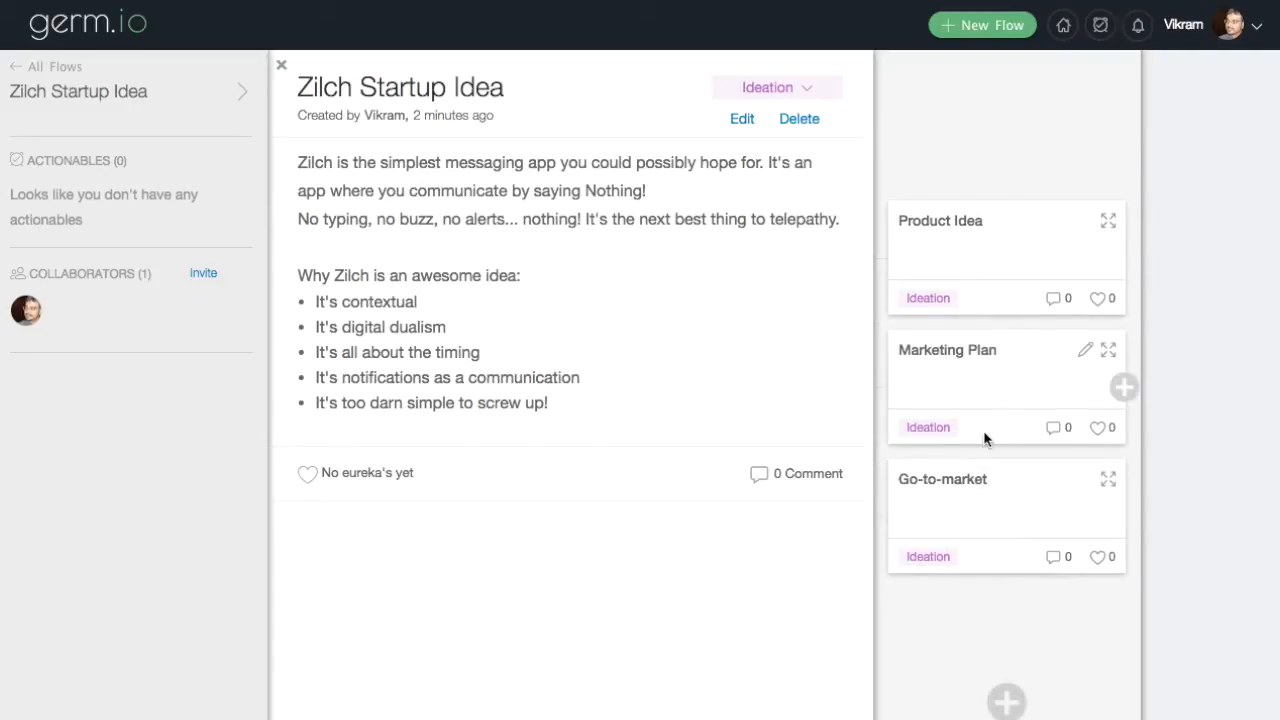
pyautogui.click(280, 64)
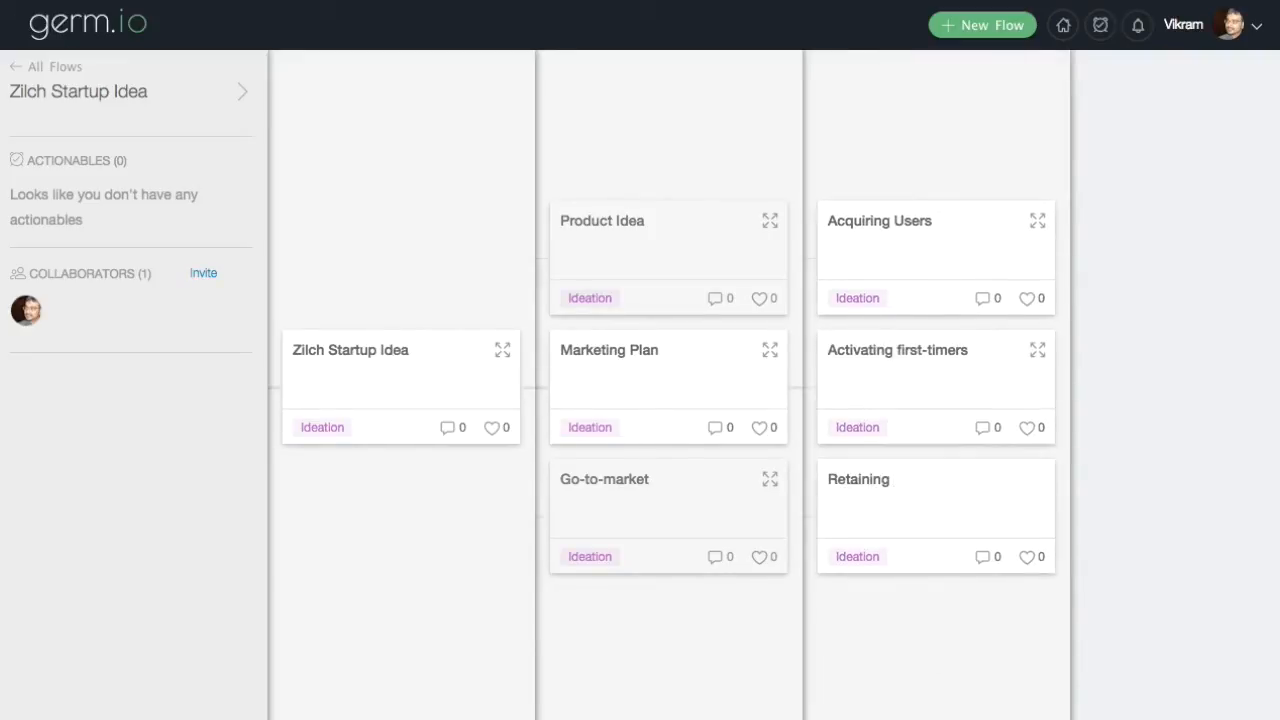
pyautogui.click(204, 272)
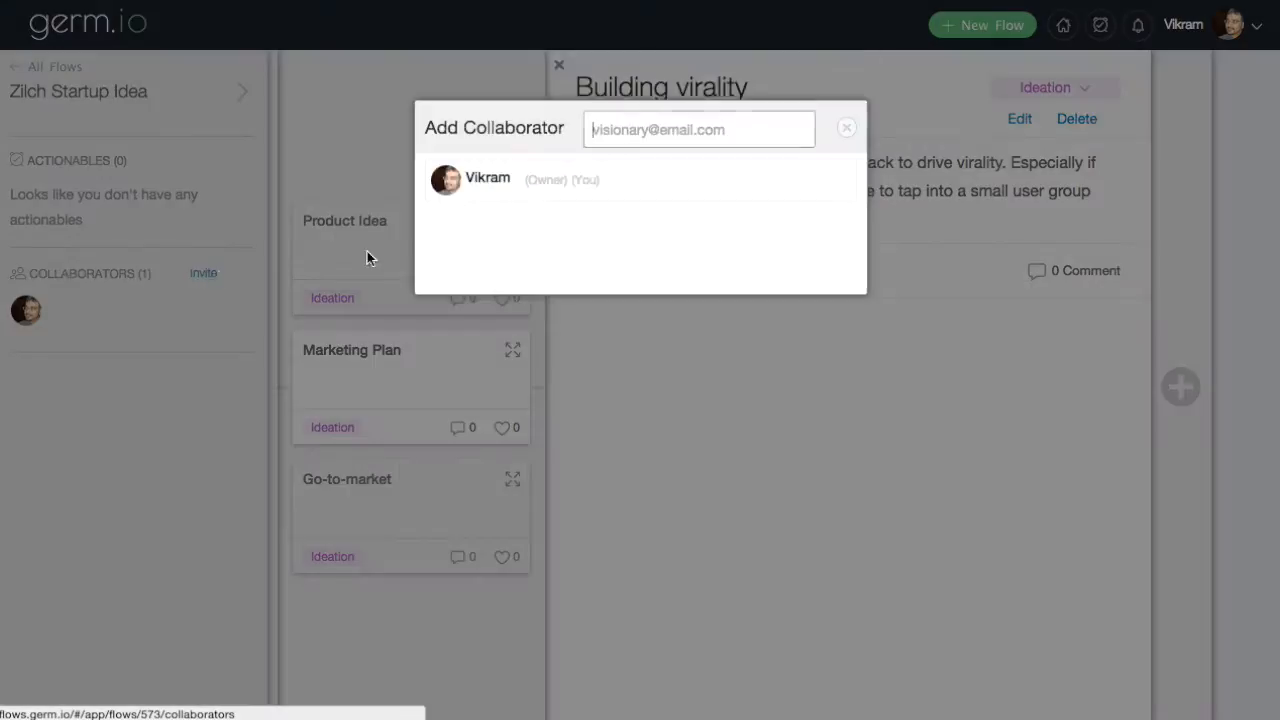
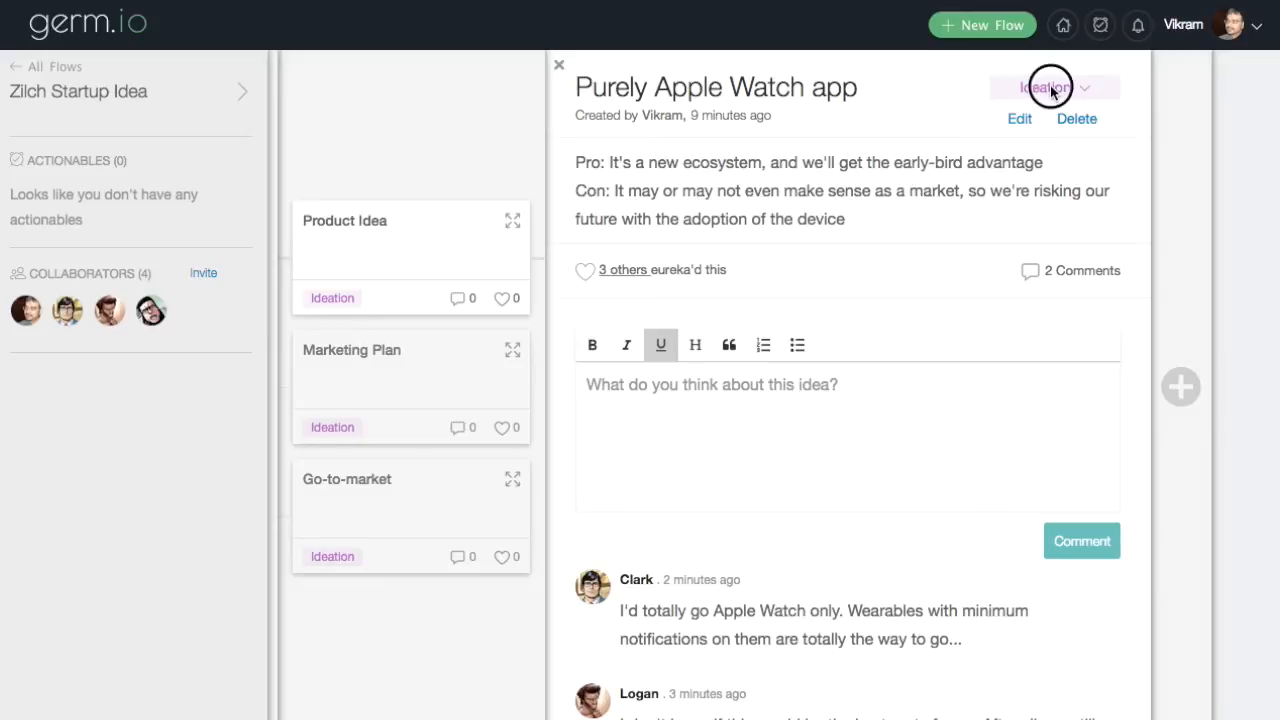
# Make the Purely Apple Watch app germ Actionable, assigned to Clark and due Monday.
pyautogui.click(1050, 88)
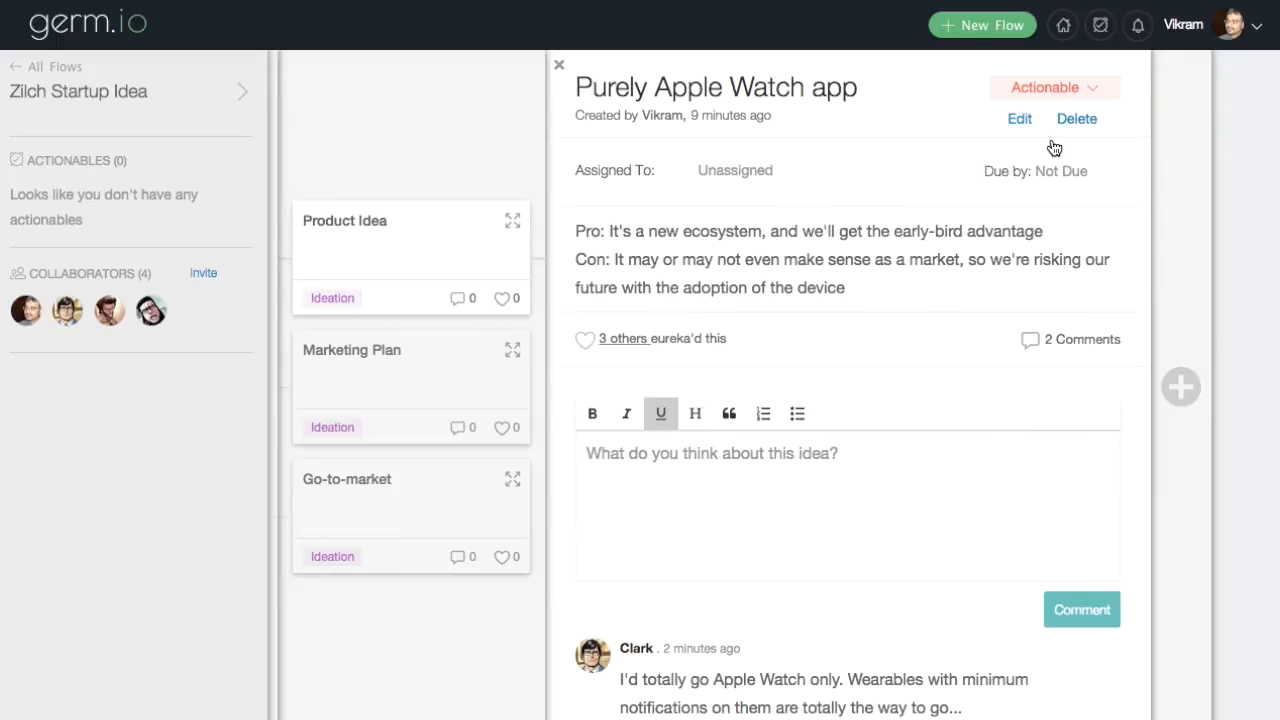
pyautogui.click(744, 170)
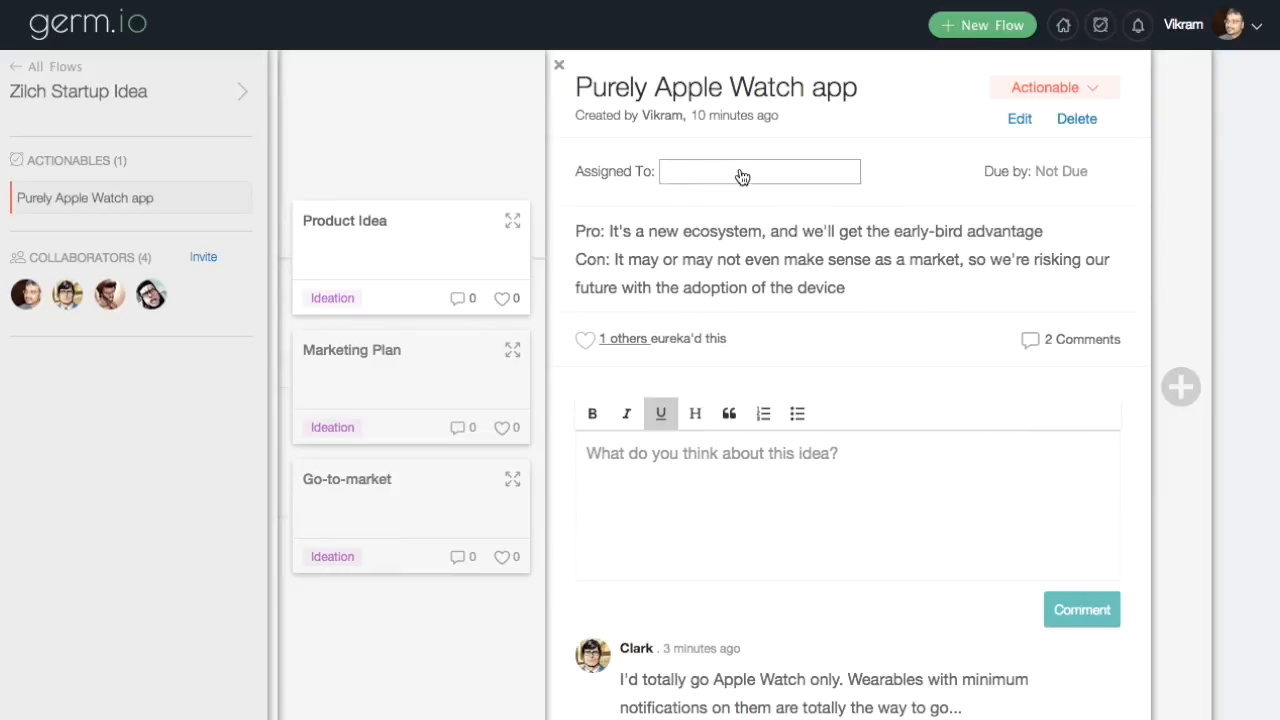
pyautogui.write('Clark')
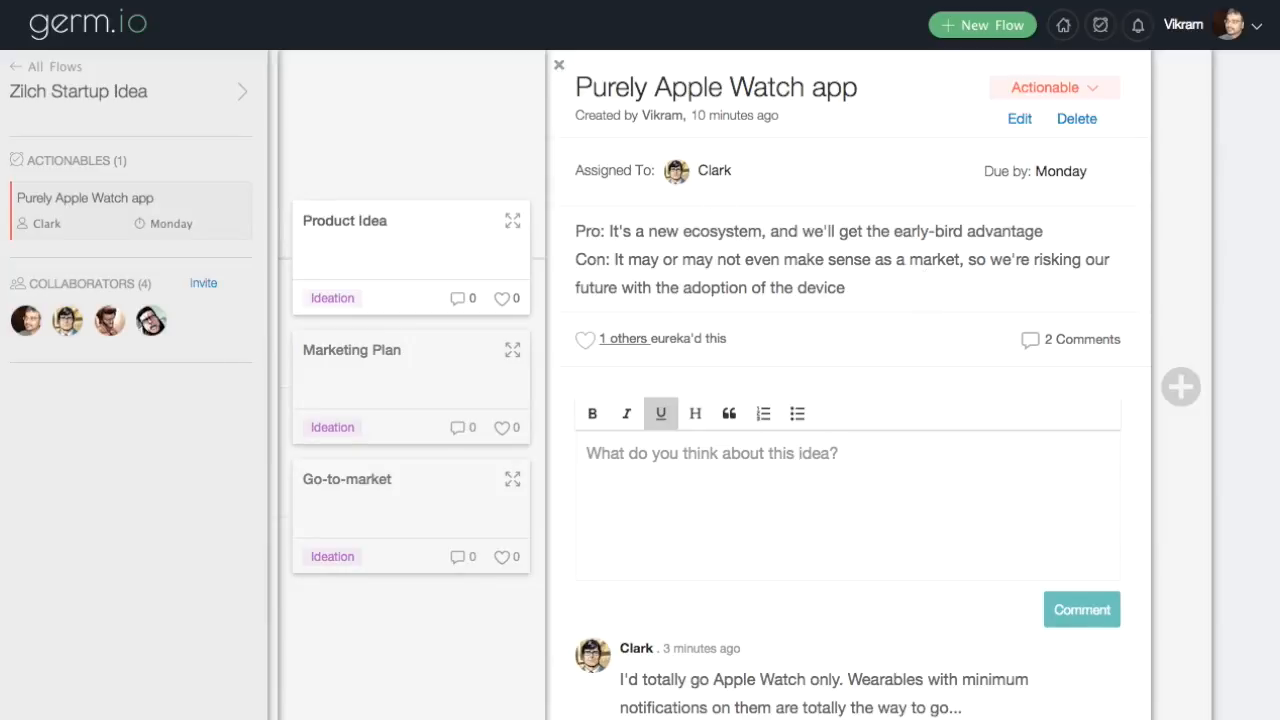
pyautogui.click(982, 24)
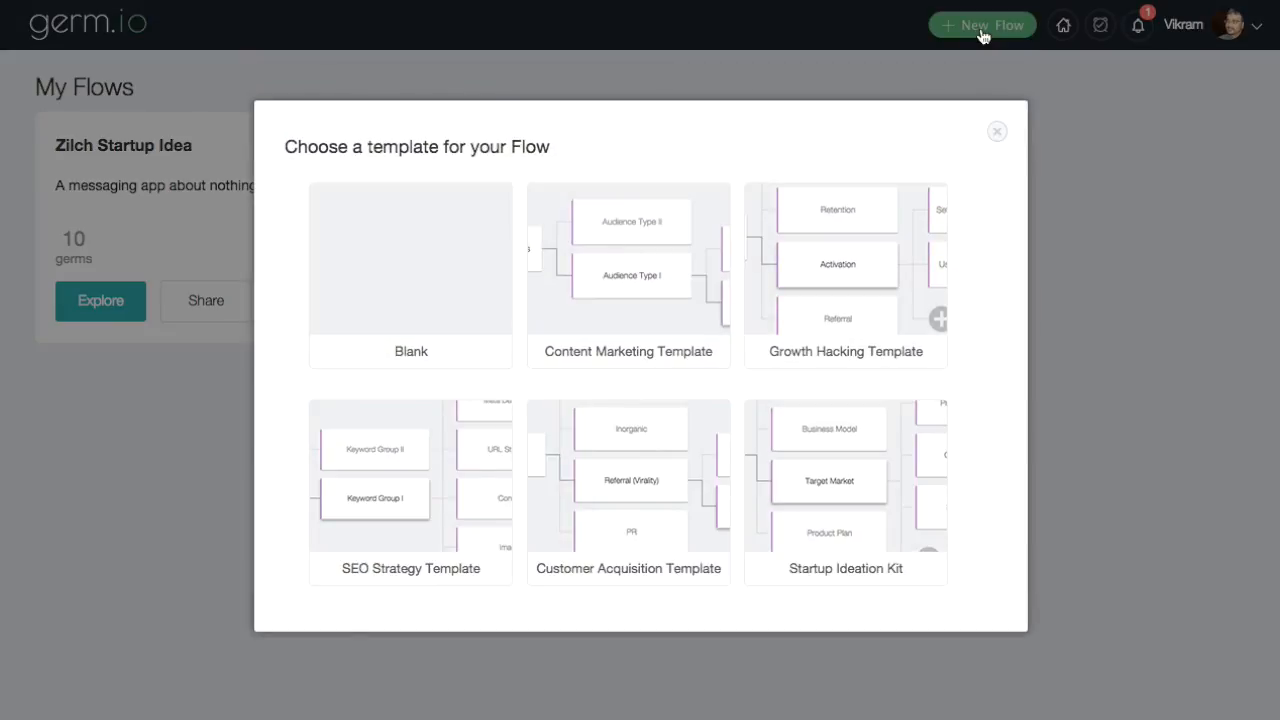
pyautogui.moveTo(696, 236)
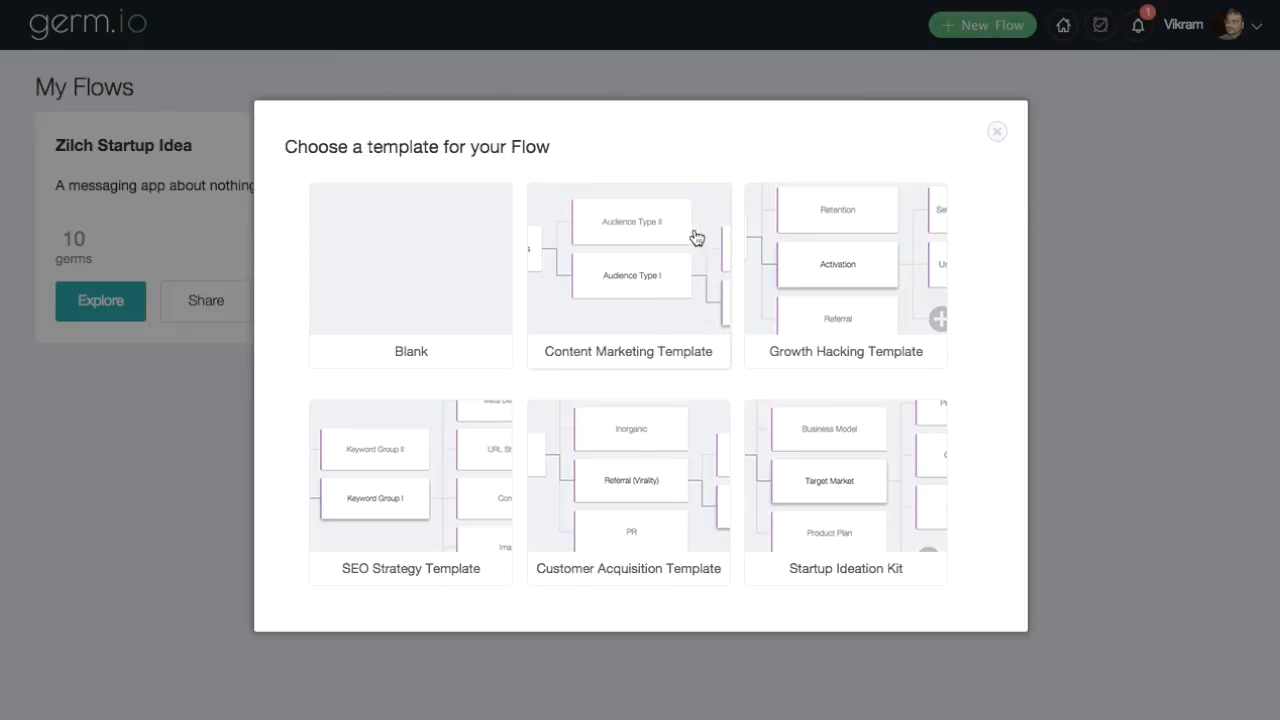
pyautogui.moveTo(420, 510)
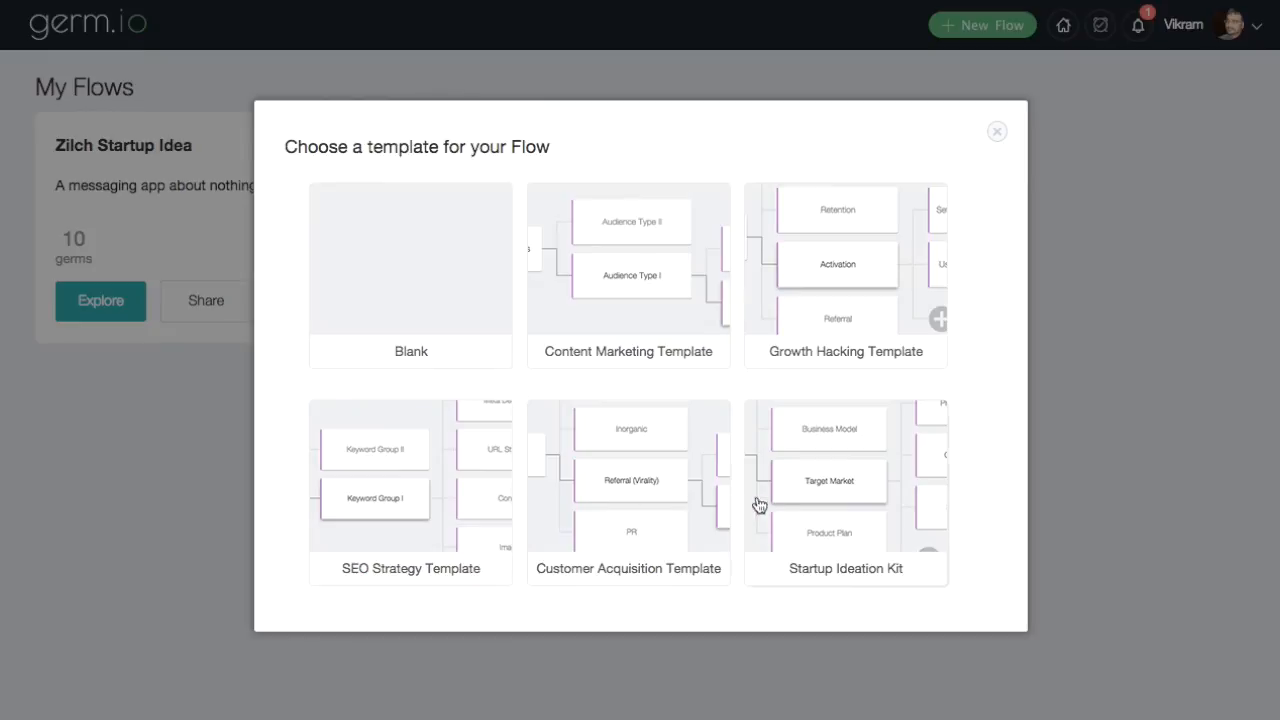
pyautogui.moveTo(808, 524)
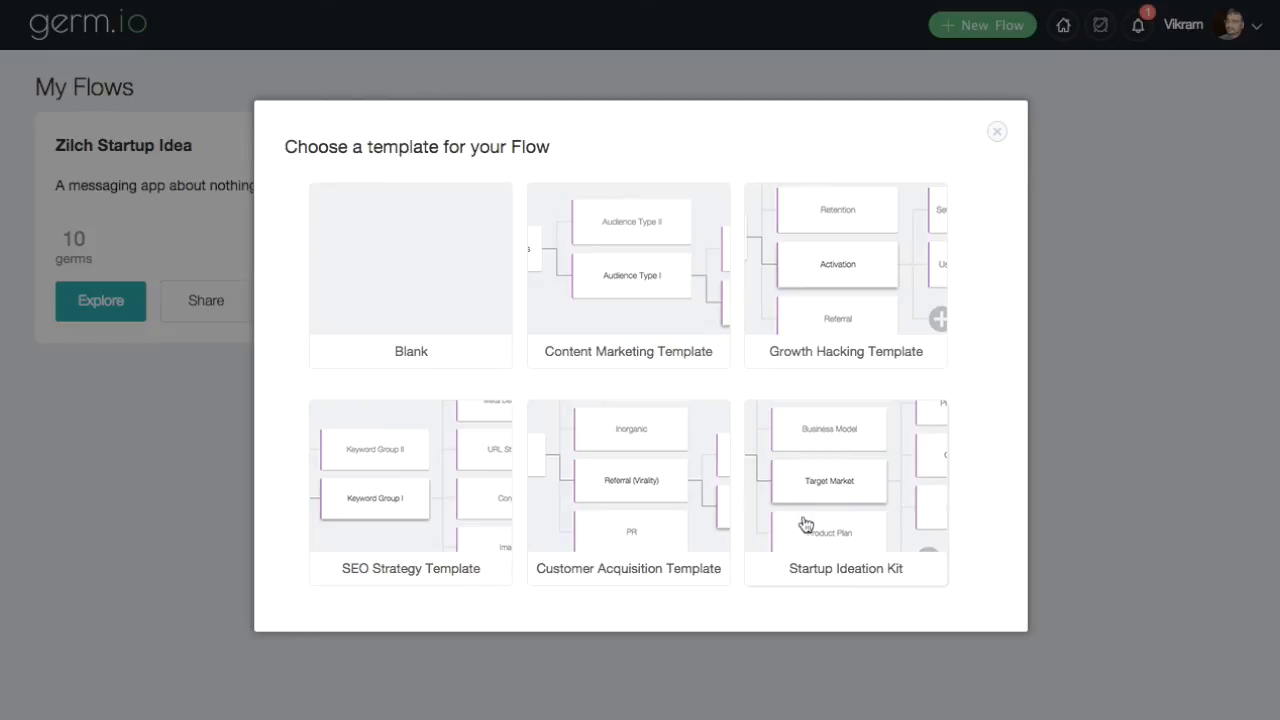